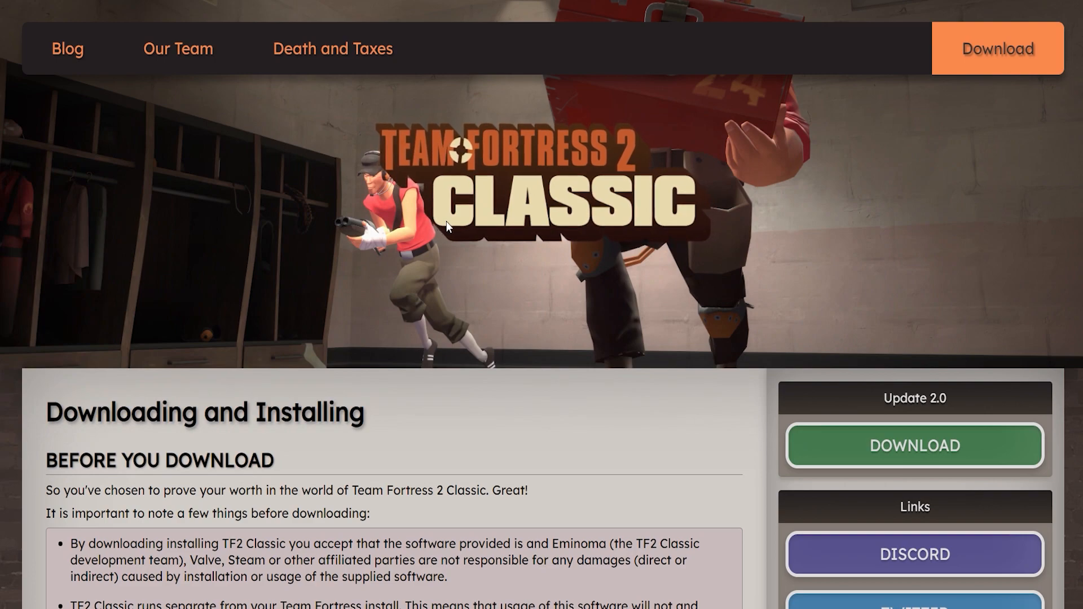
{"action": "mouse_move", "coordinate": [656, 227]}
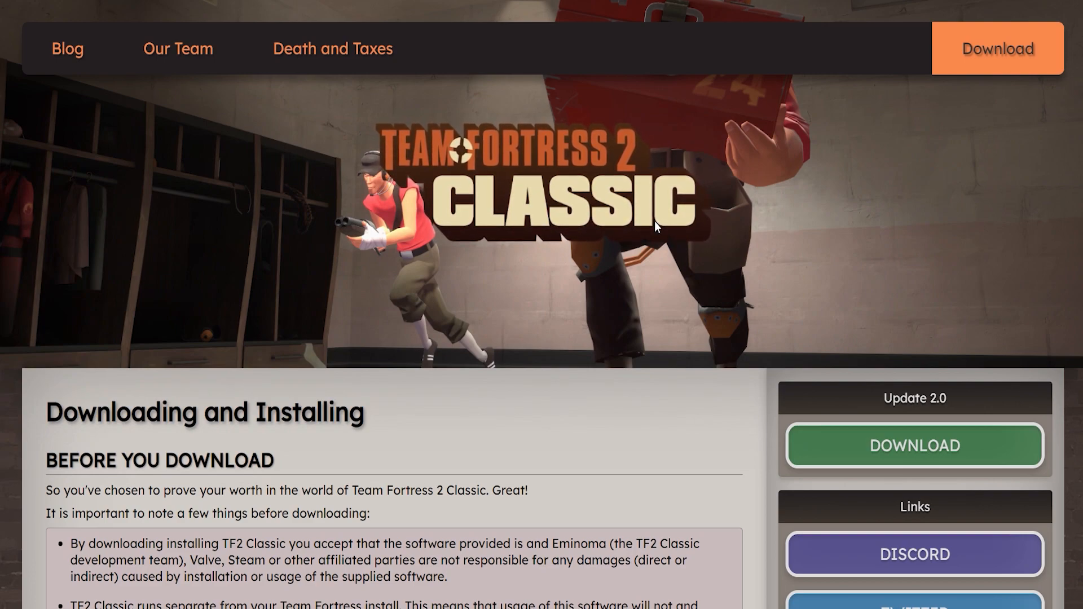
{"action": "mouse_move", "coordinate": [607, 228]}
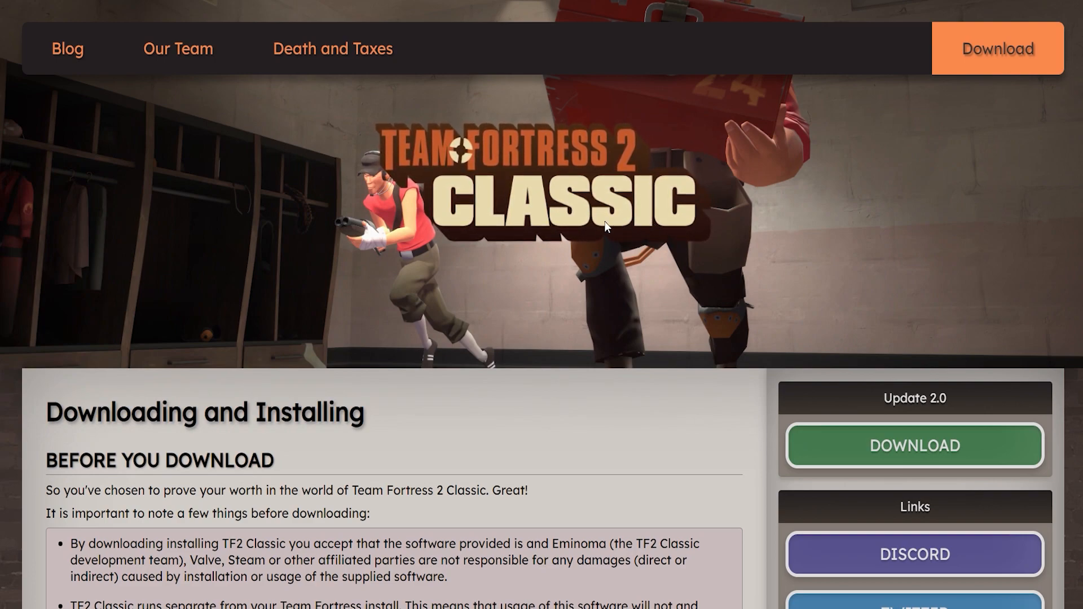
Scroll to the TF2 Classic download, Source SDK Base and installation steps, then switch to the Steam library
{"action": "scroll", "scroll_direction": "down", "scroll_amount": 3}
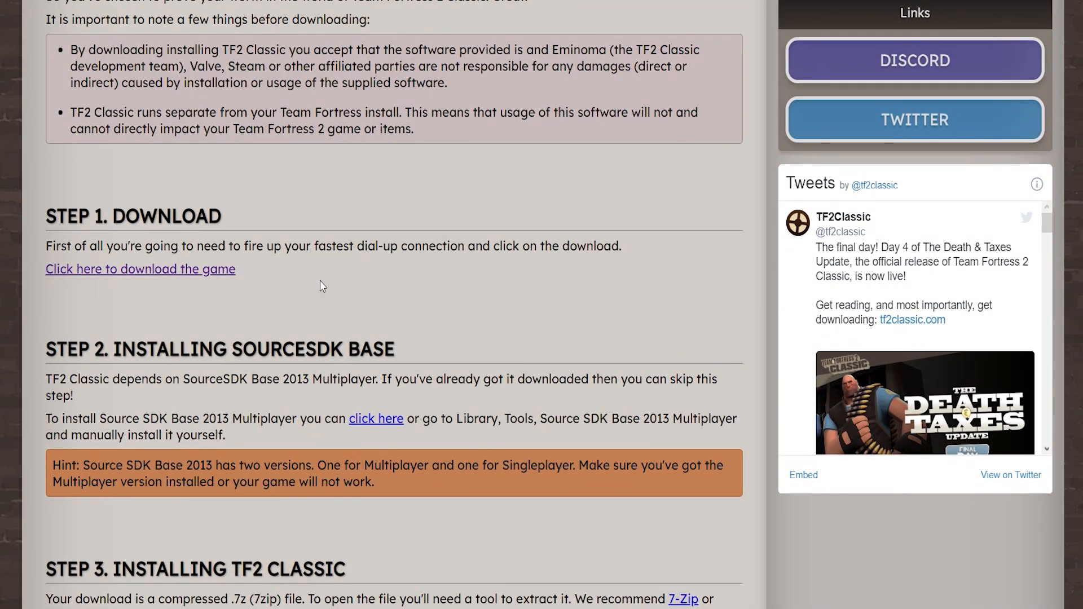
{"action": "mouse_move", "coordinate": [299, 289]}
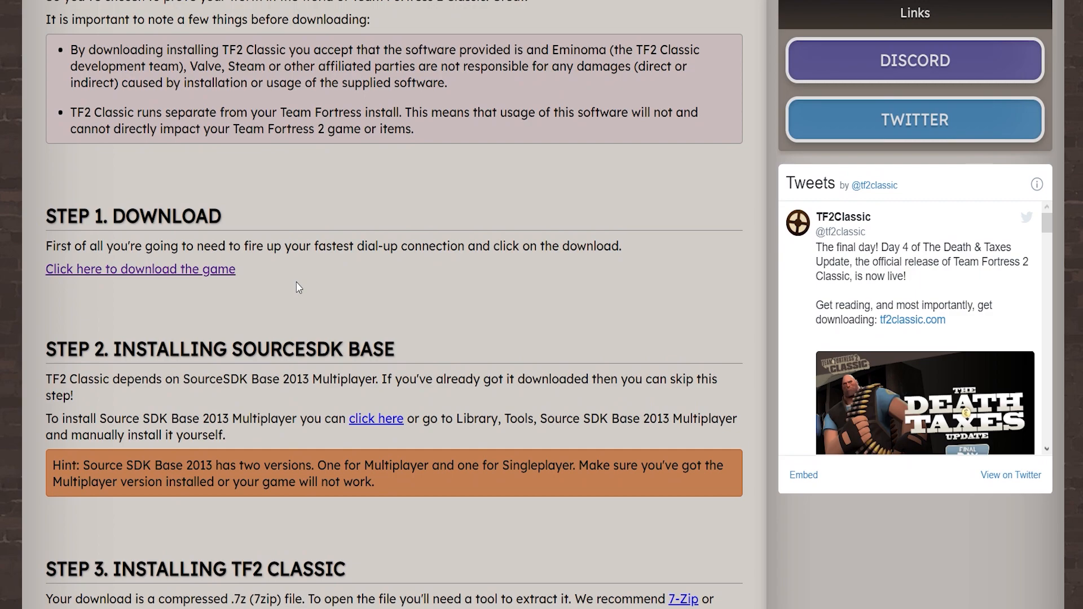
{"action": "left_click", "coordinate": [139, 268]}
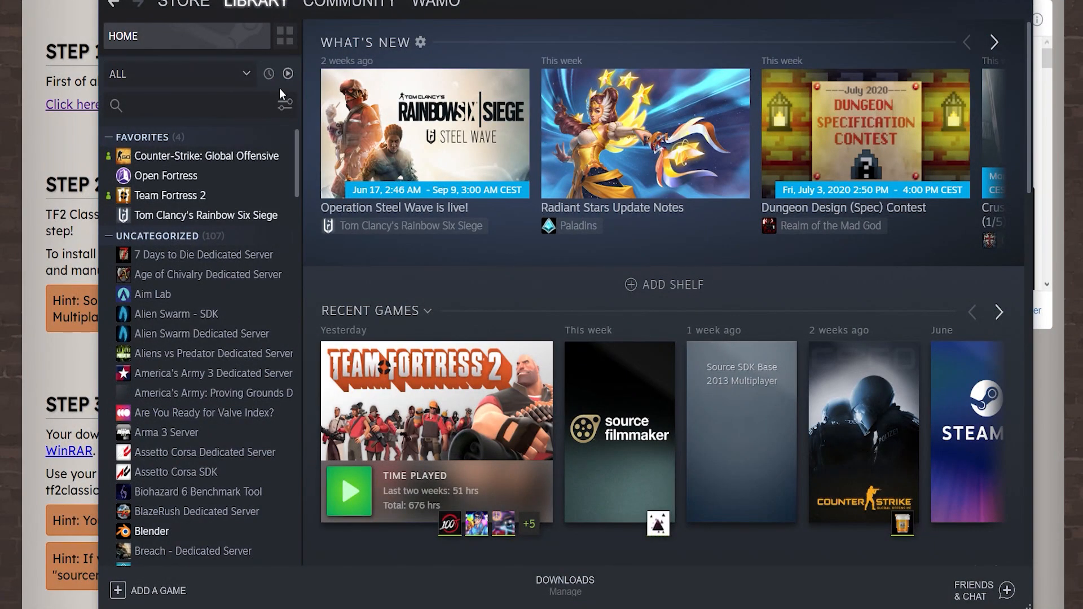
{"action": "mouse_move", "coordinate": [285, 105]}
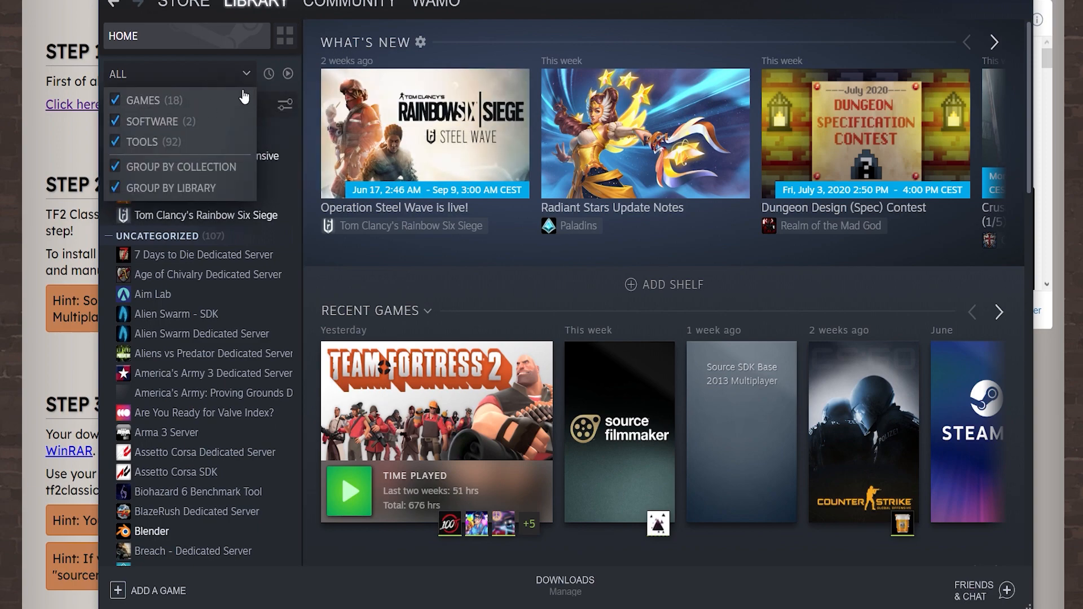
{"action": "mouse_move", "coordinate": [116, 142]}
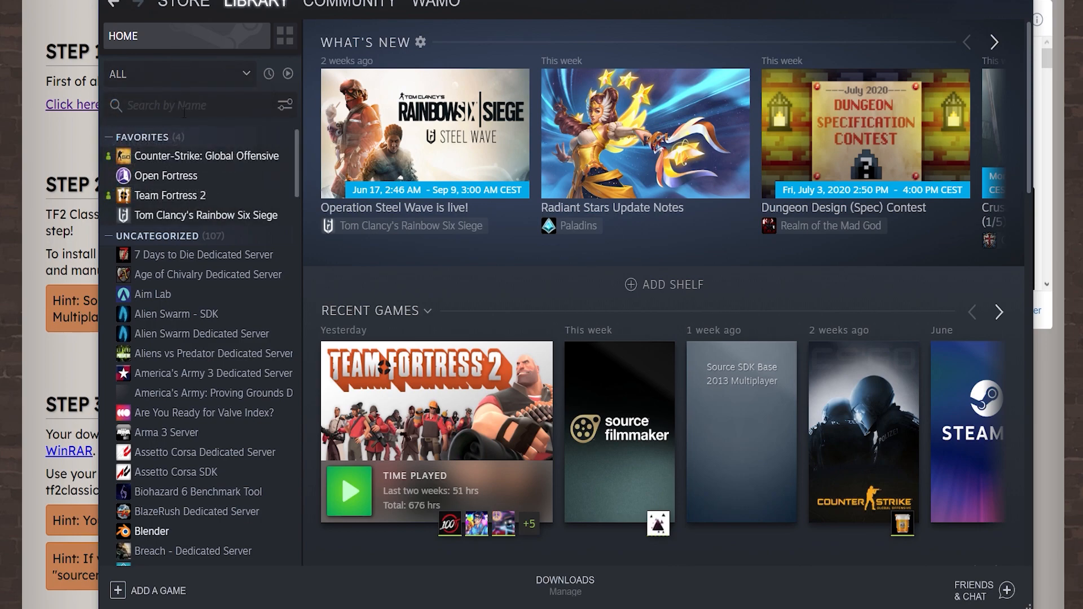
Filter the library with 'SD' and view Source SDK Base 2013 Multiplayer showing installed
{"action": "type", "text": "SDK"}
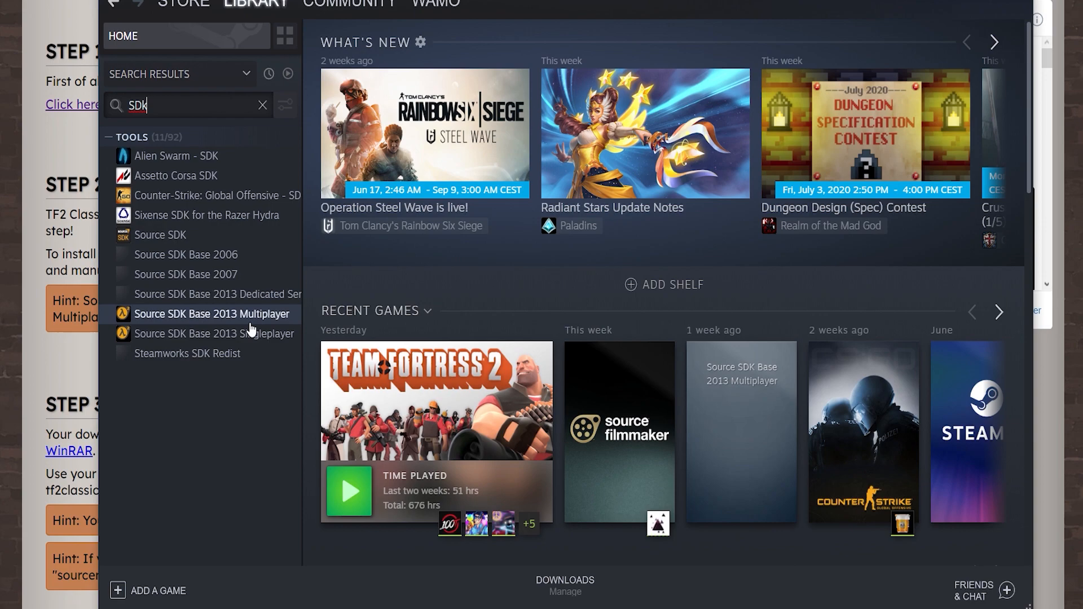
{"action": "left_click", "coordinate": [212, 314]}
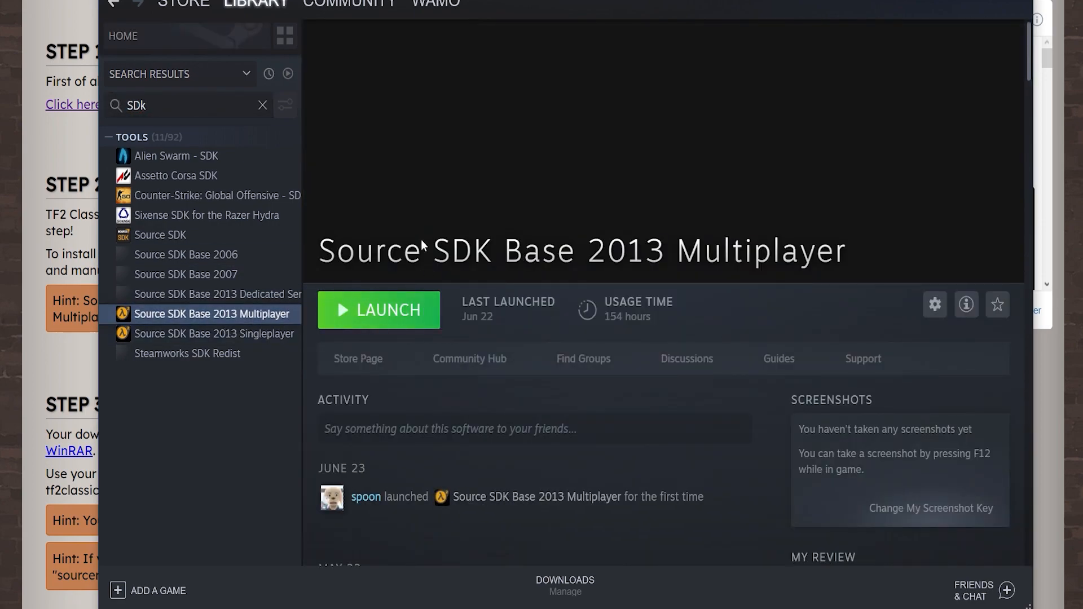
{"action": "mouse_move", "coordinate": [449, 312]}
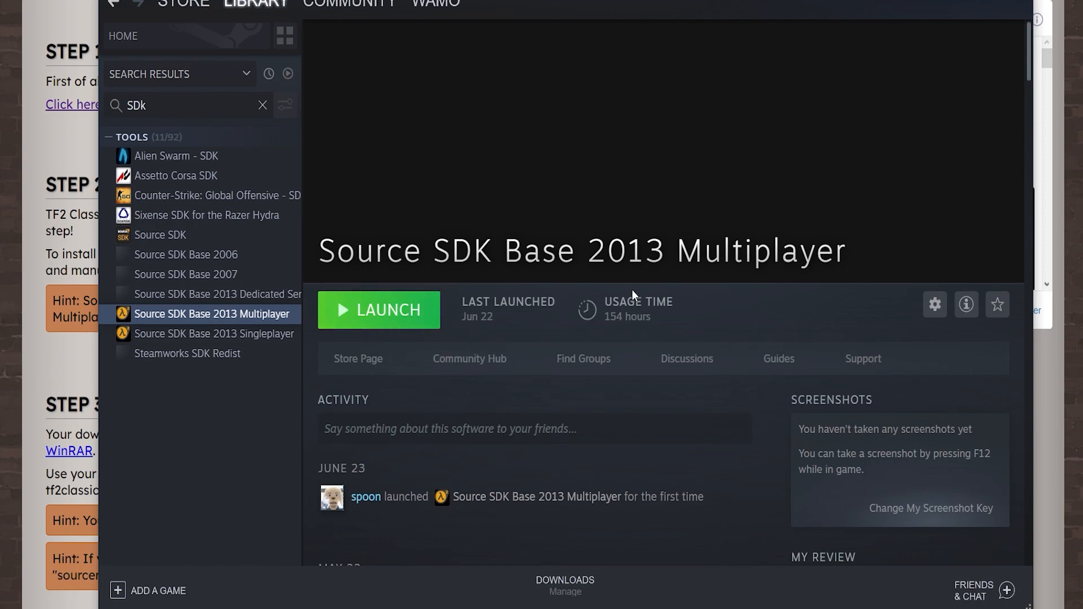
{"action": "mouse_move", "coordinate": [609, 292]}
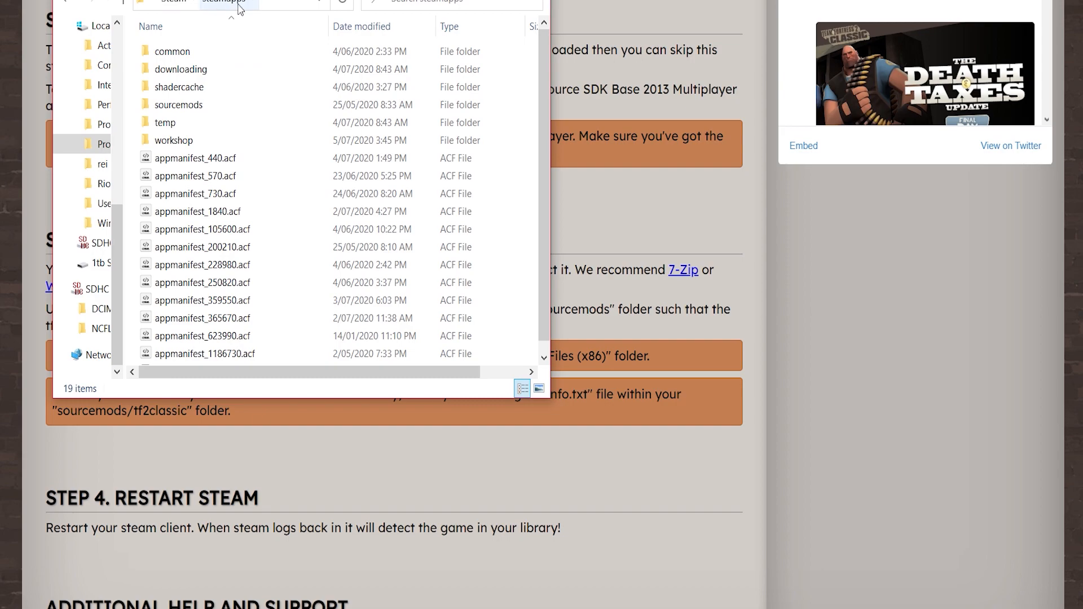
Enter the sourcemods folder inside steamapps to reveal the TF2 Classic folder
{"action": "double_click", "coordinate": [178, 105]}
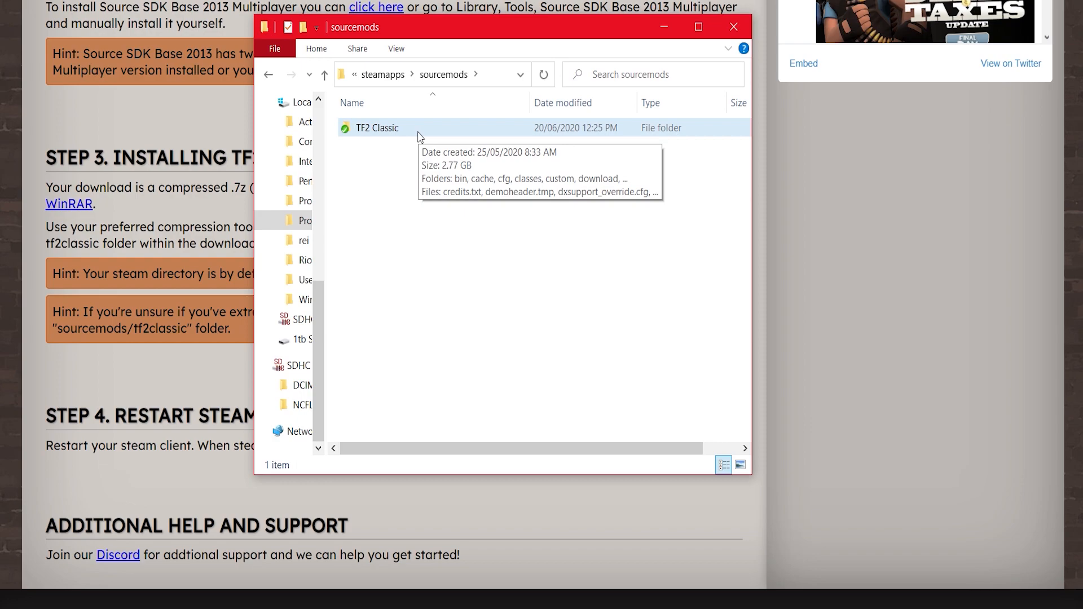
{"action": "mouse_move", "coordinate": [422, 135]}
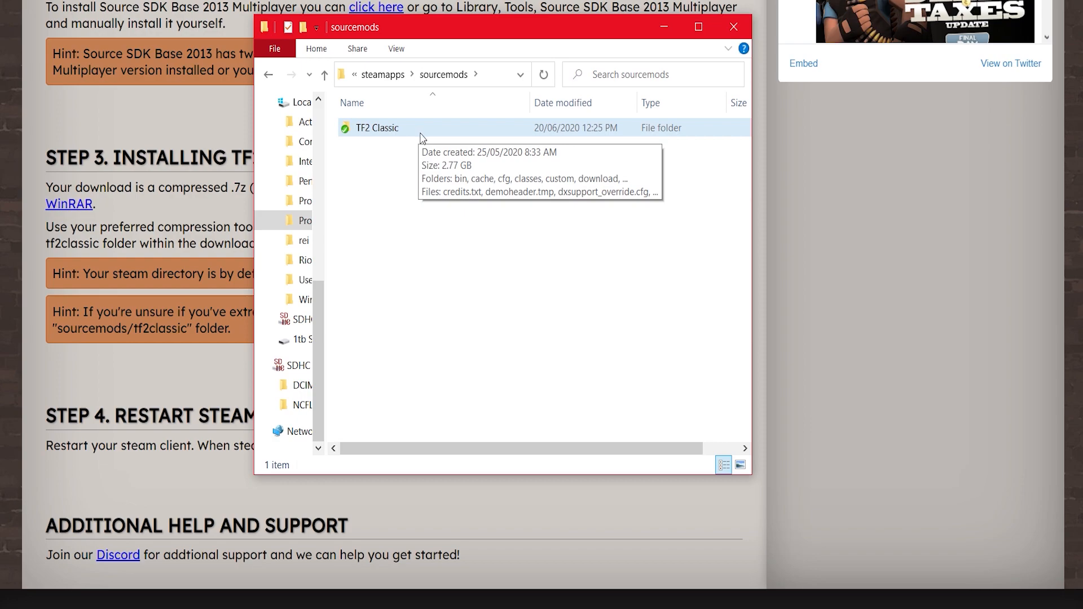